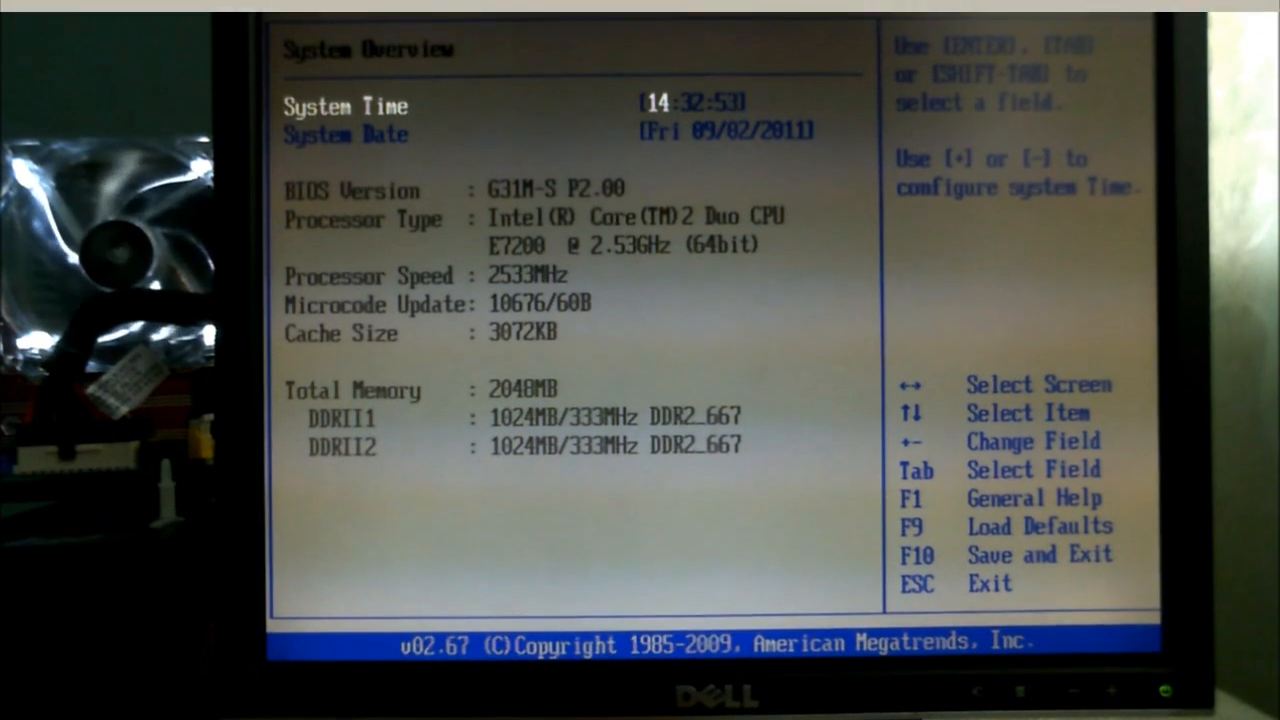
Navigate from Main to Advanced > CPU Configuration showing CPU,PCIE Async. at 266 MHz.
key("right")
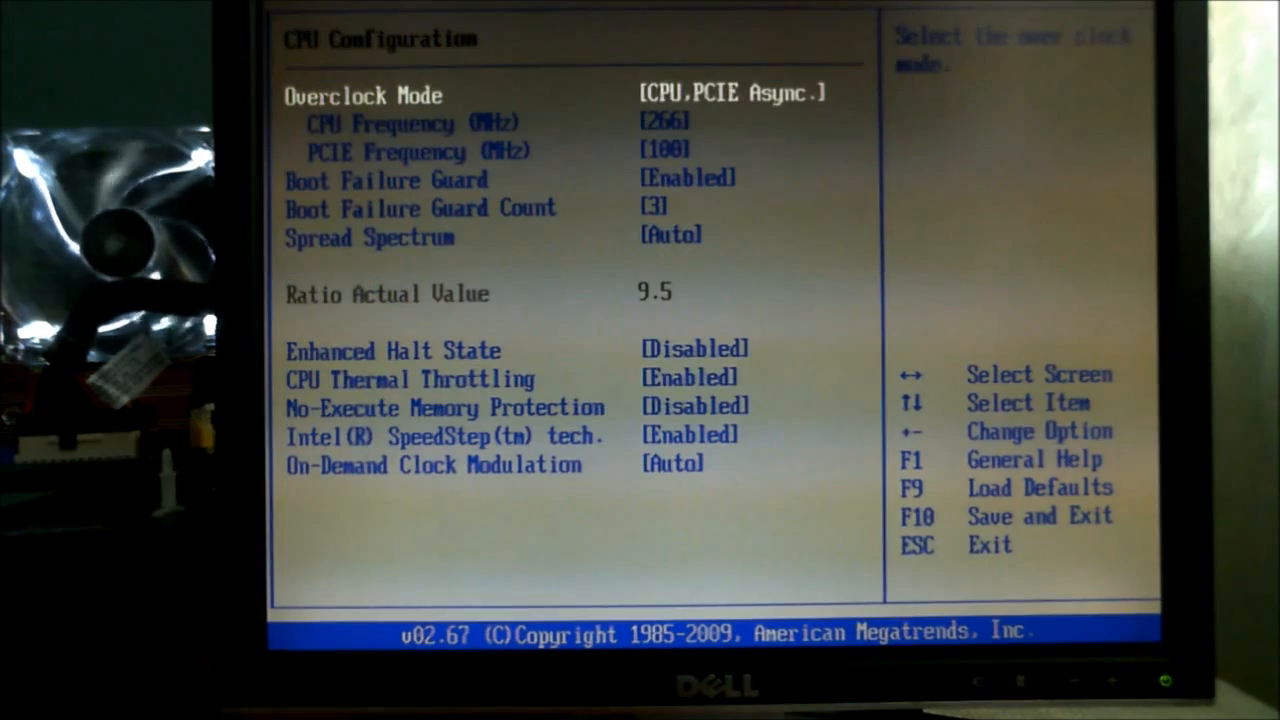
Set CPU frequency to 333 MHz, disable CPU thermal throttling, and move to Chipset Settings.
key("Down")
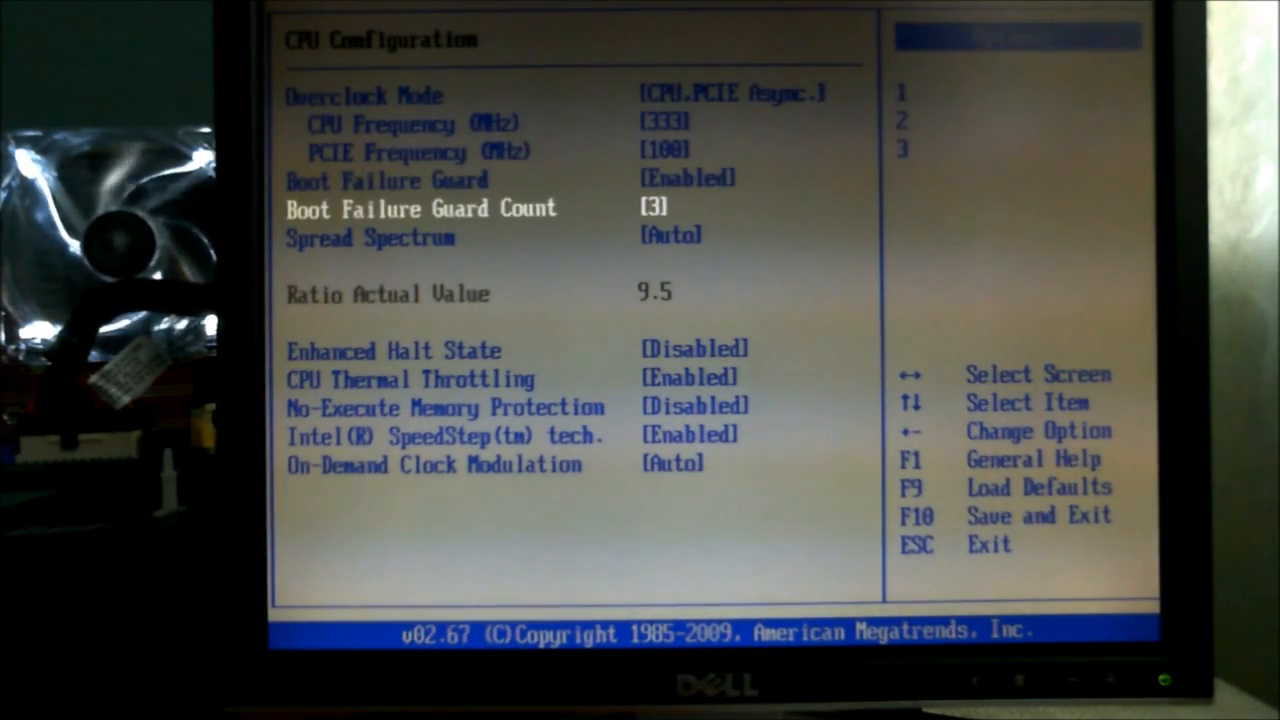
key("down")
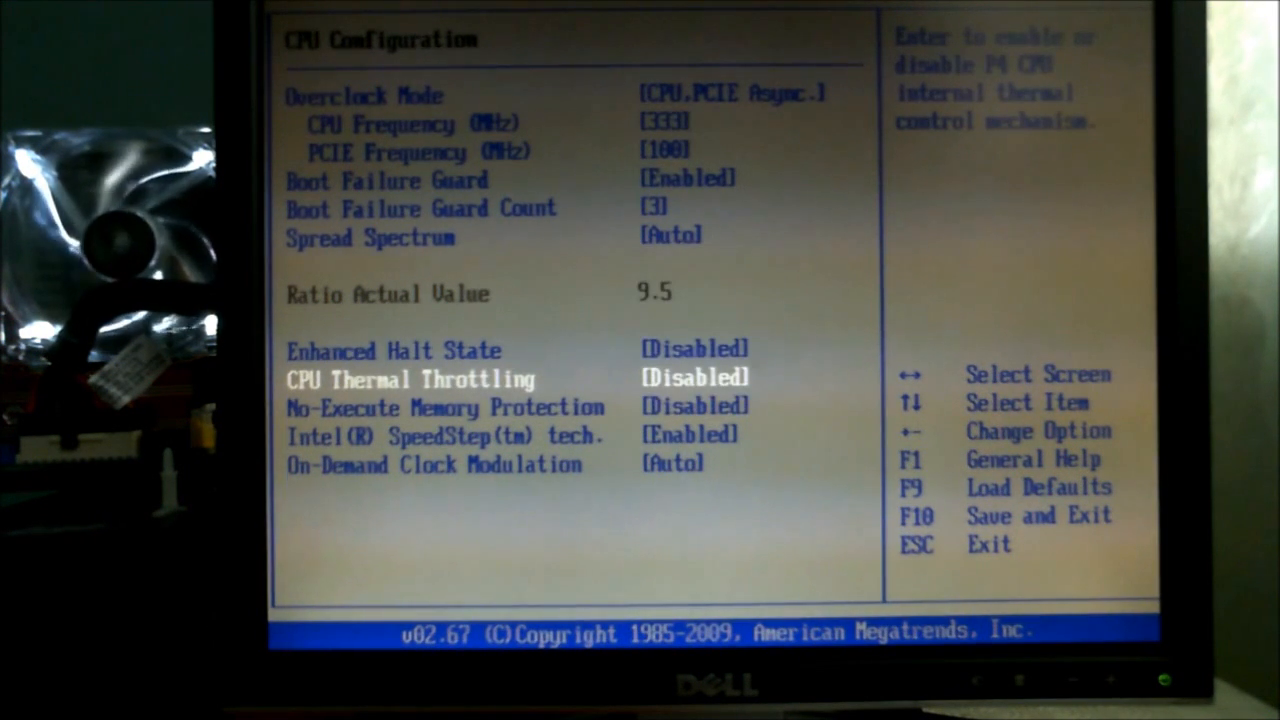
key("Down")
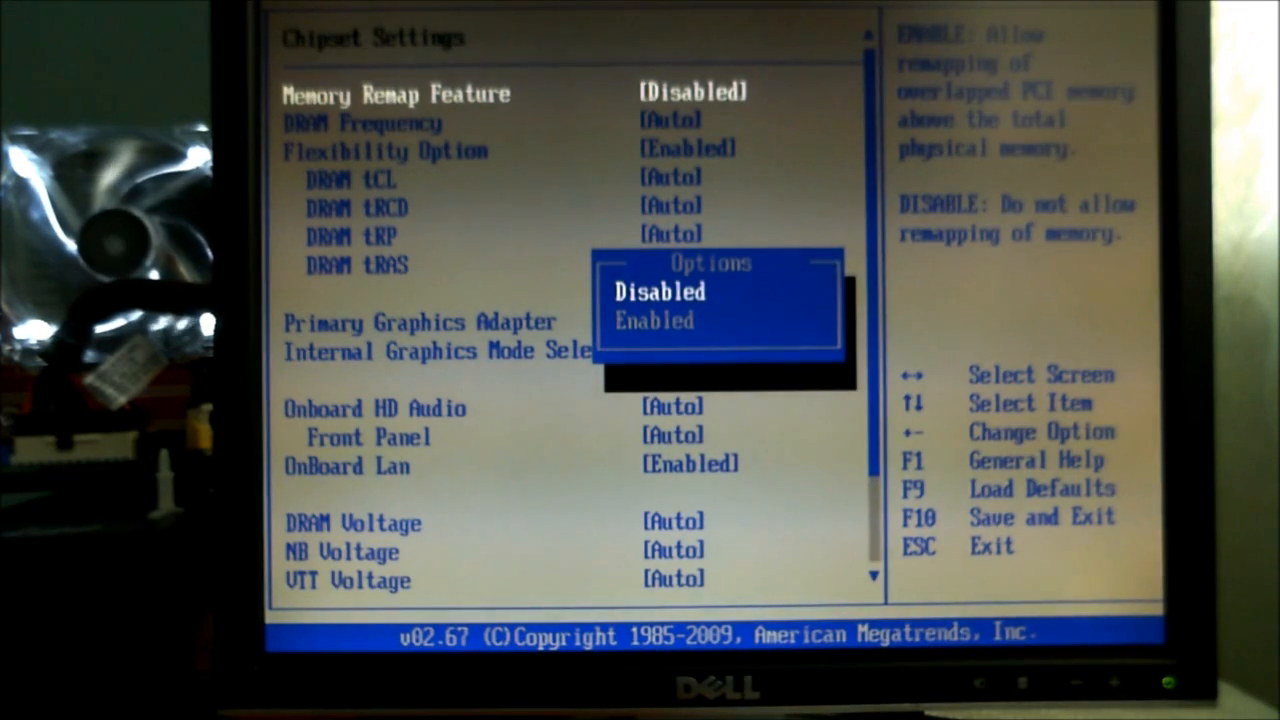
Keep memory remap disabled and set DRAM frequency to 500MHz DDR2_1000.
key("down")
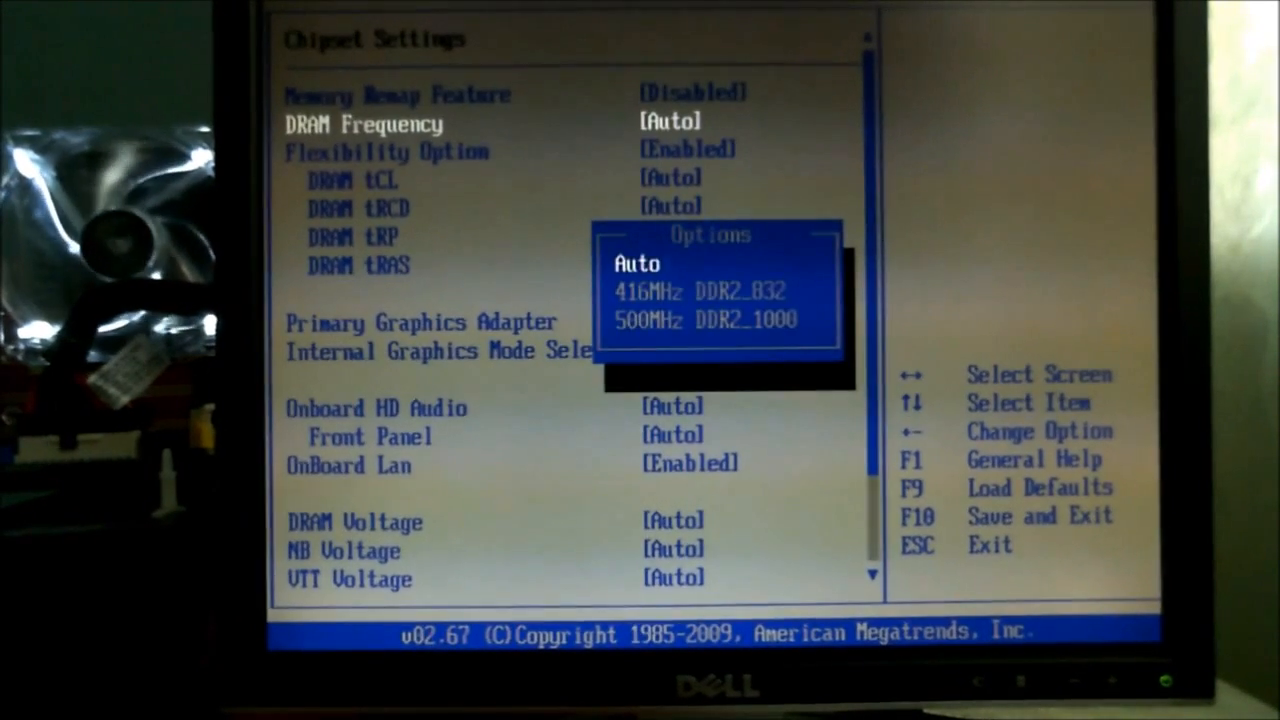
key("Down")
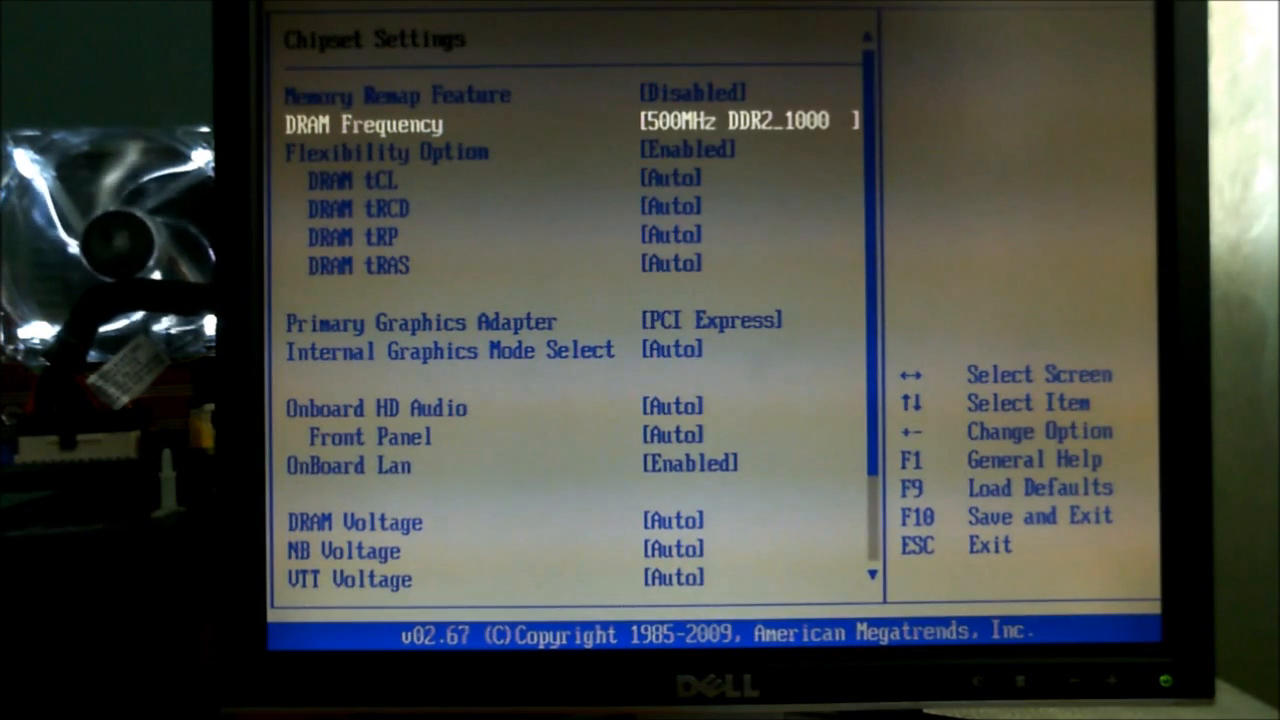
key("Down")
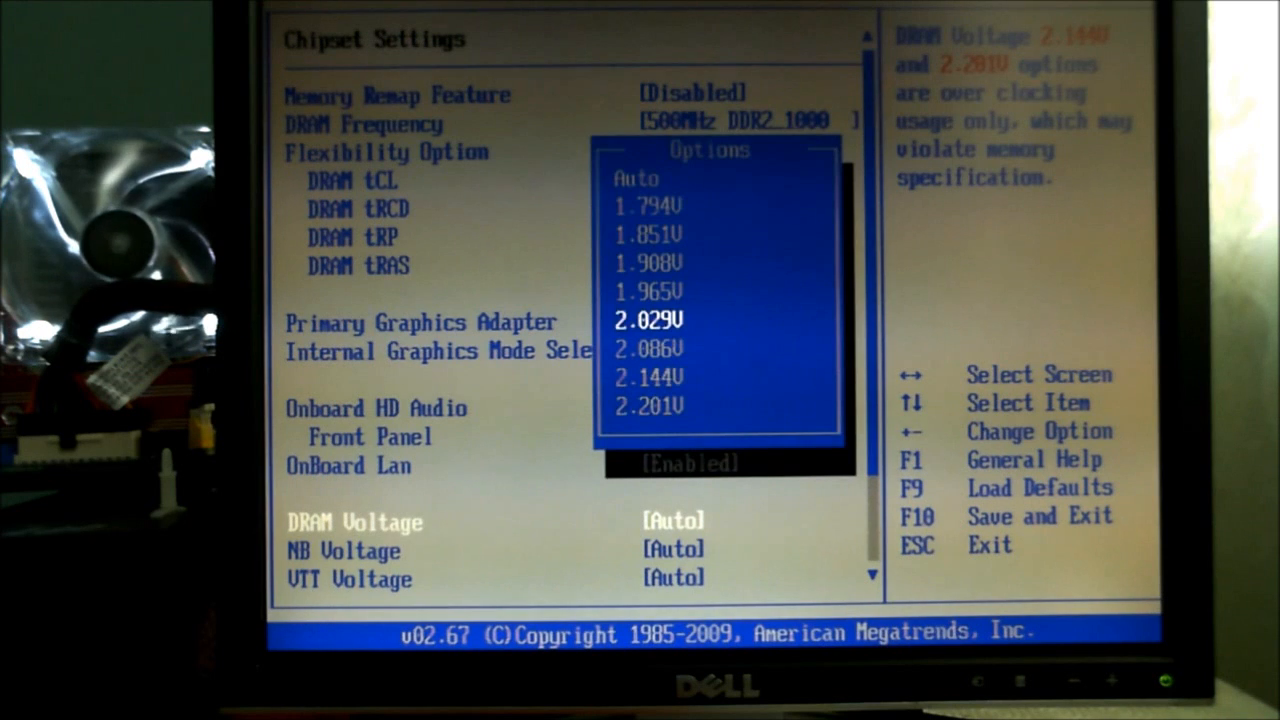
Set DRAM voltage 2.144V, NB voltage 1.272V and VTT voltage 1.21V.
key("Down")
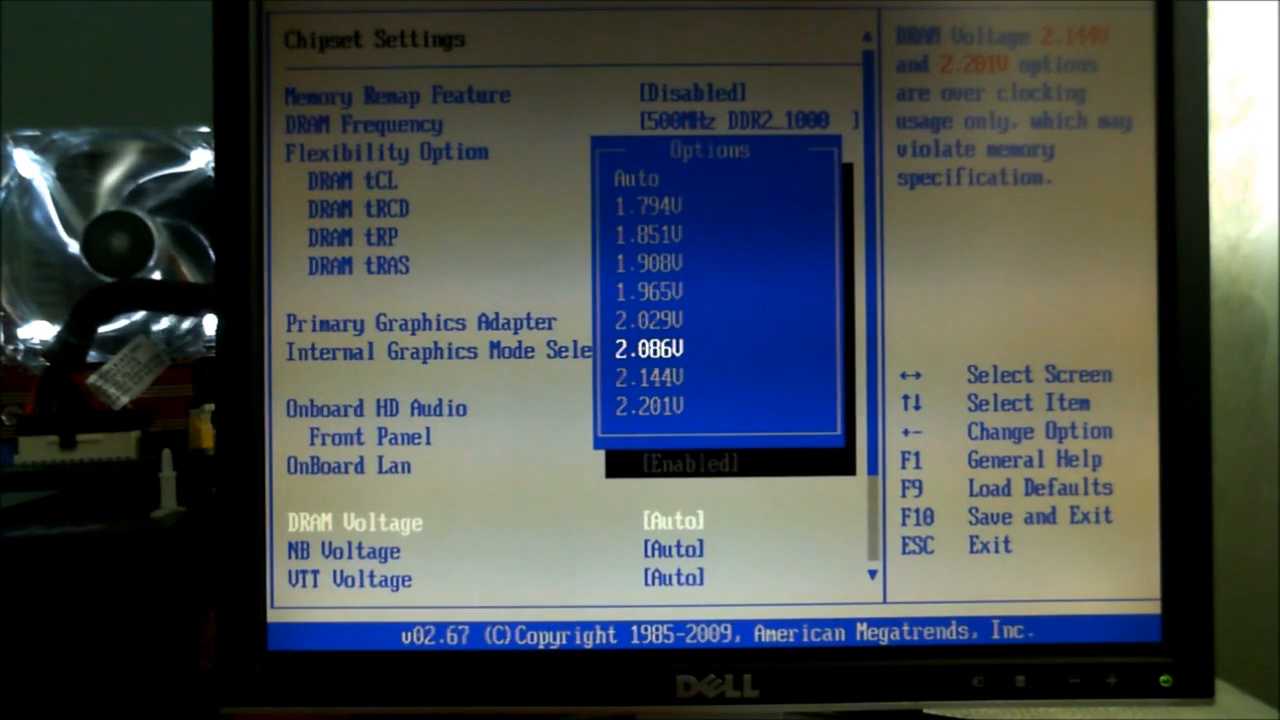
key("Down")
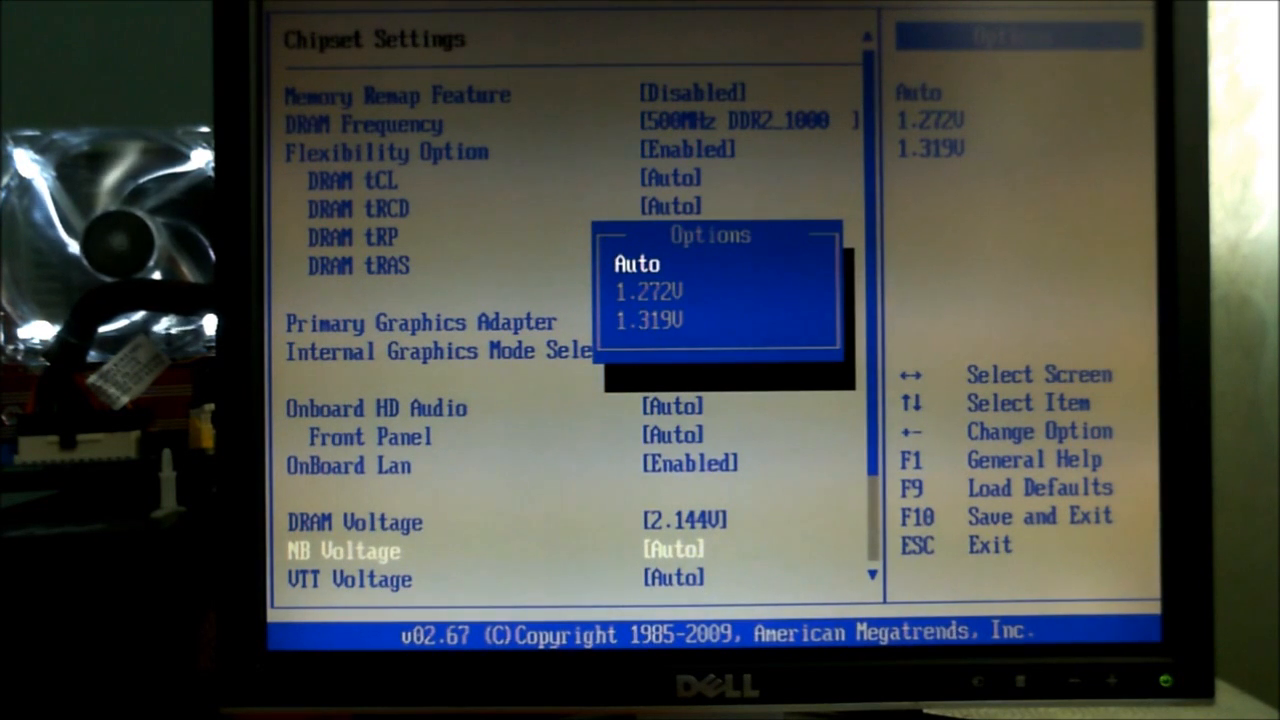
key("Down")
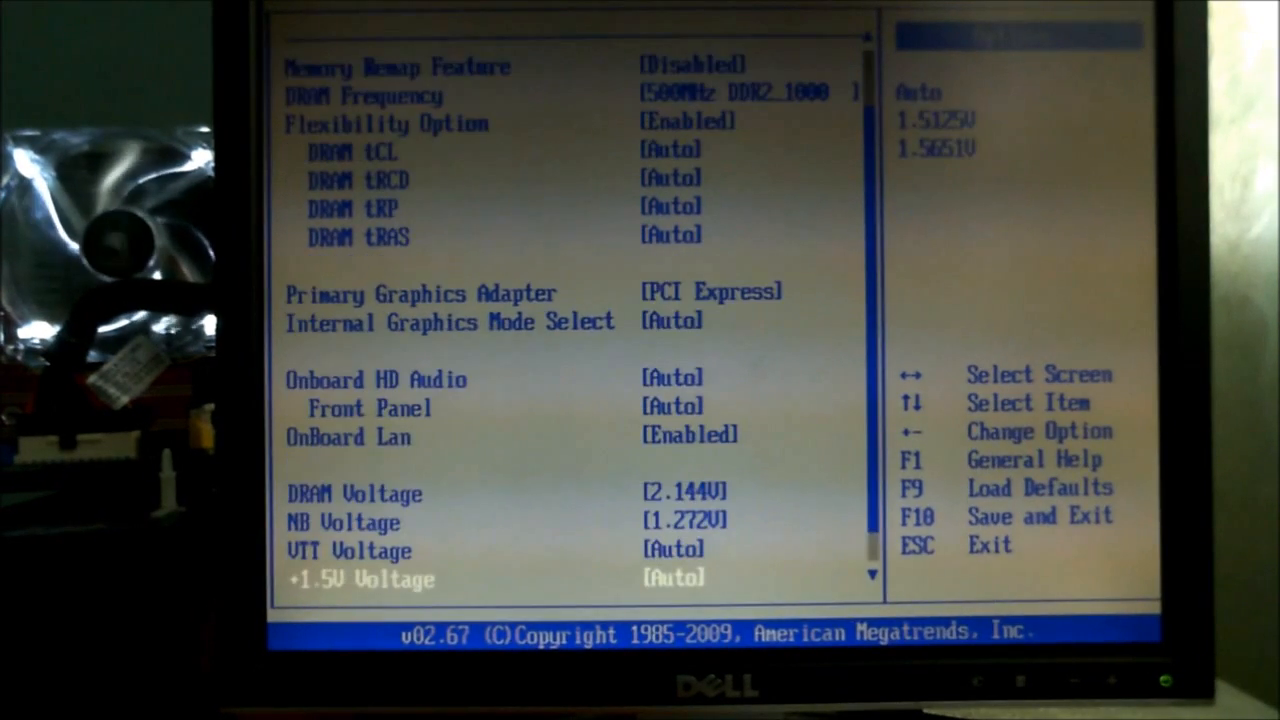
key("enter")
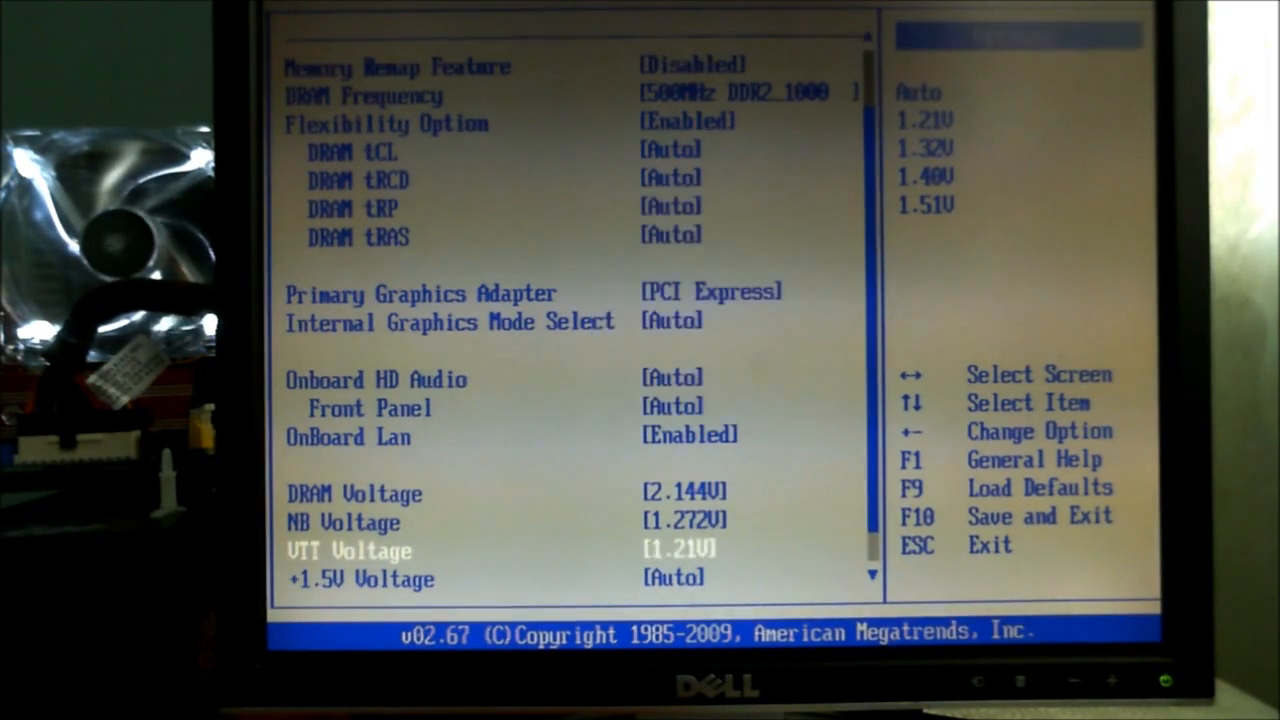
key("down")
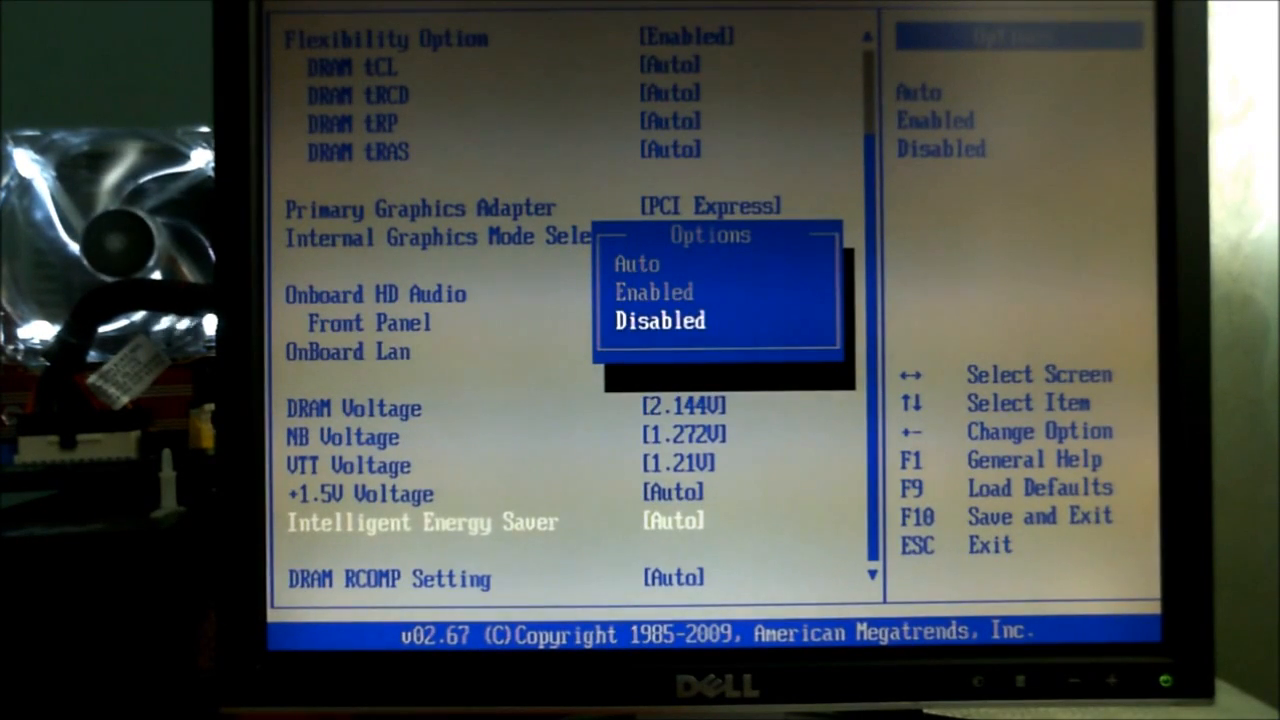
Disable Intelligent Energy Saver with +1.5V at 1.5125V, save via F10, and confirm the 13021 3DMark06 score.
key("enter")
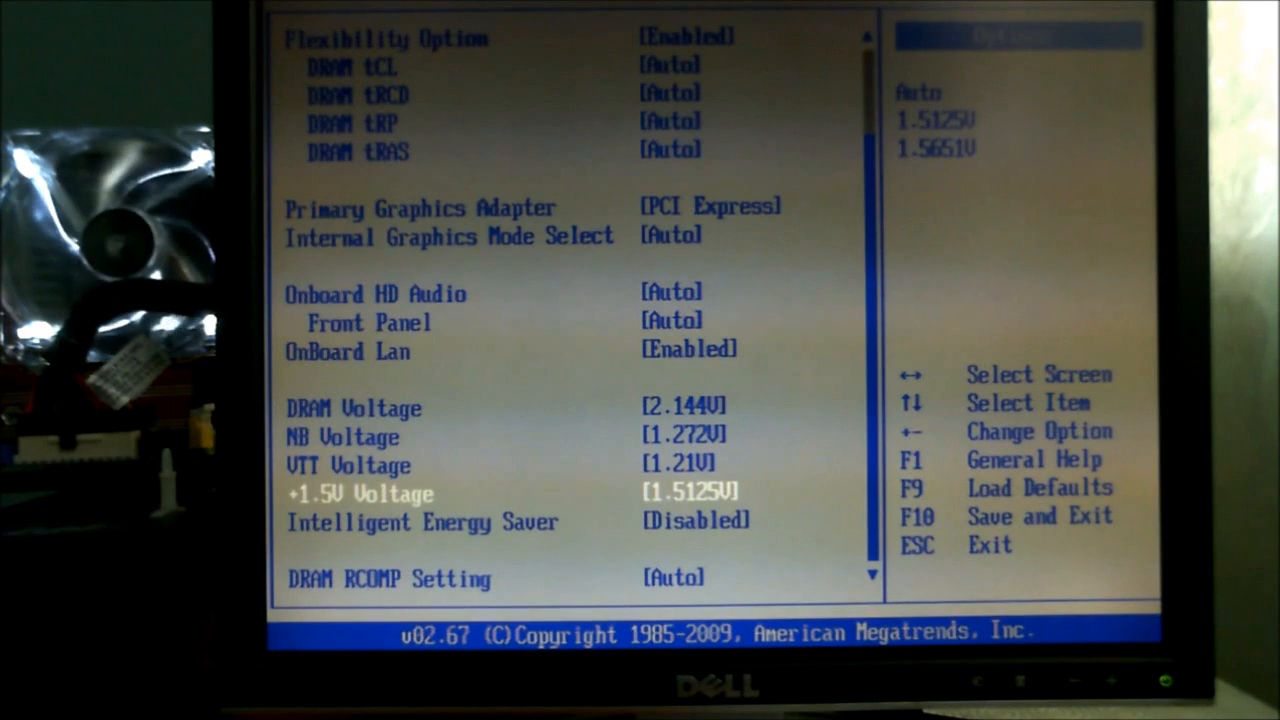
key("up")
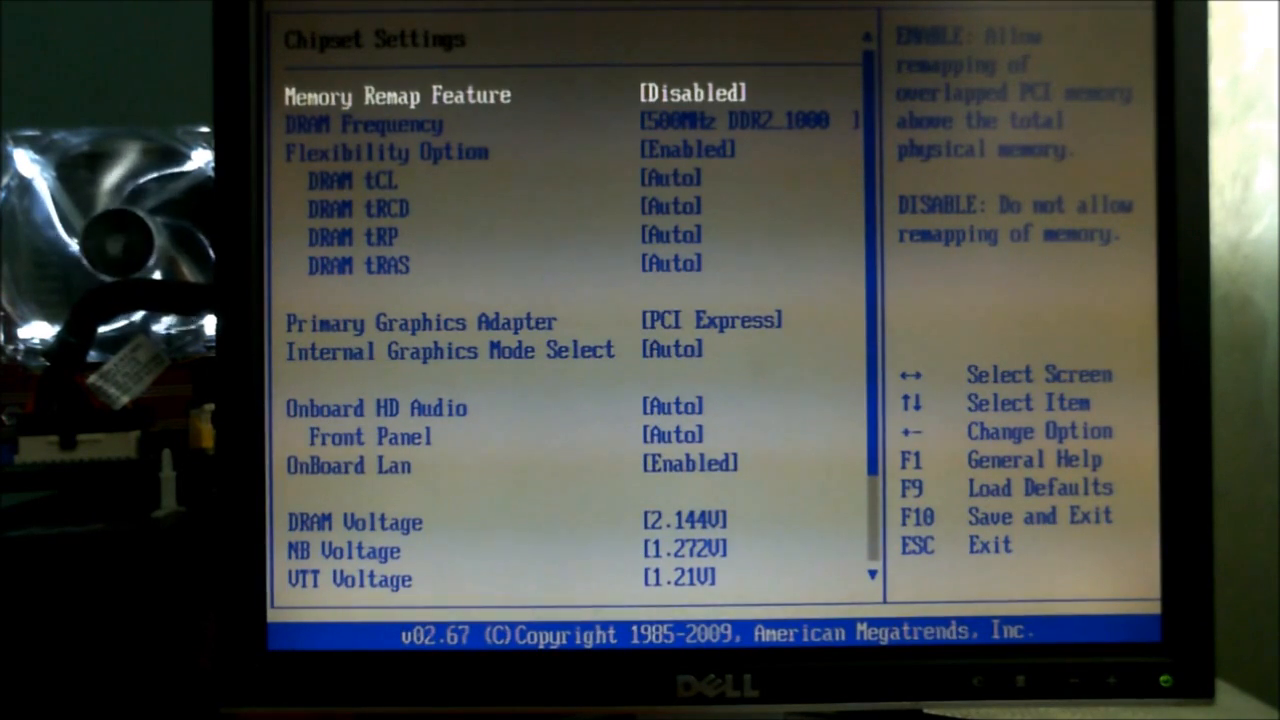
key("F10")
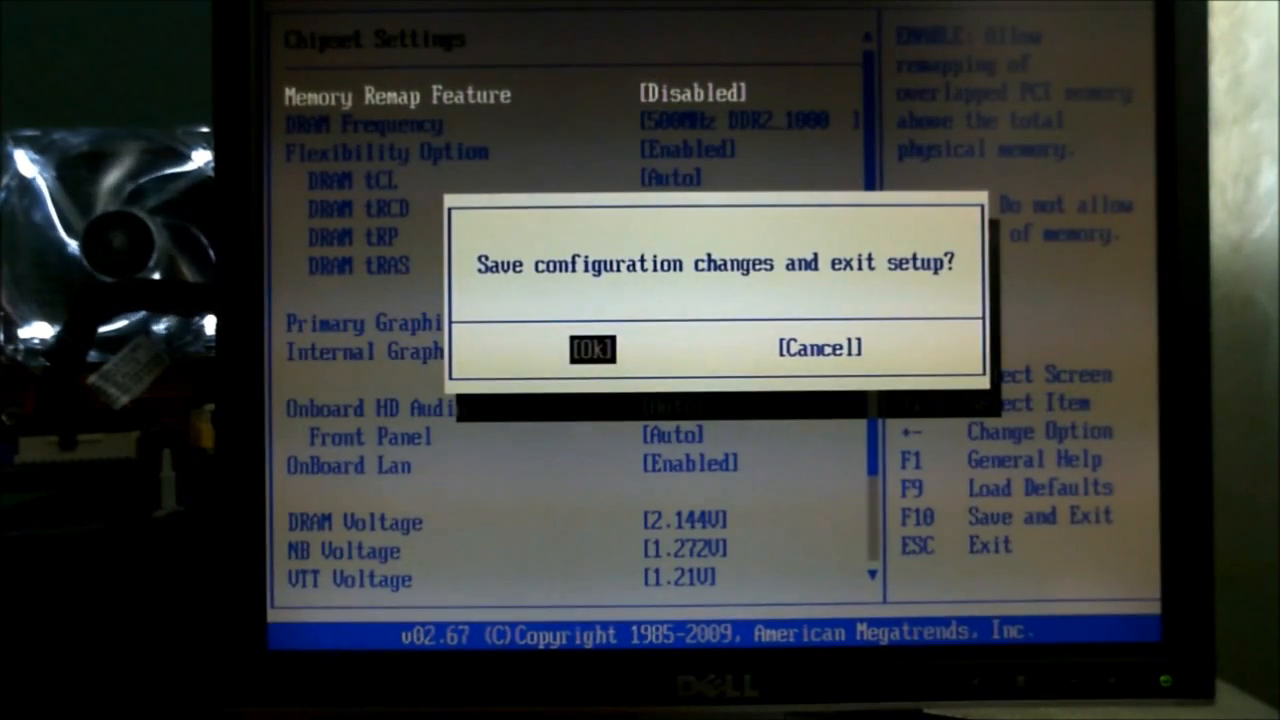
left_click(592, 348)
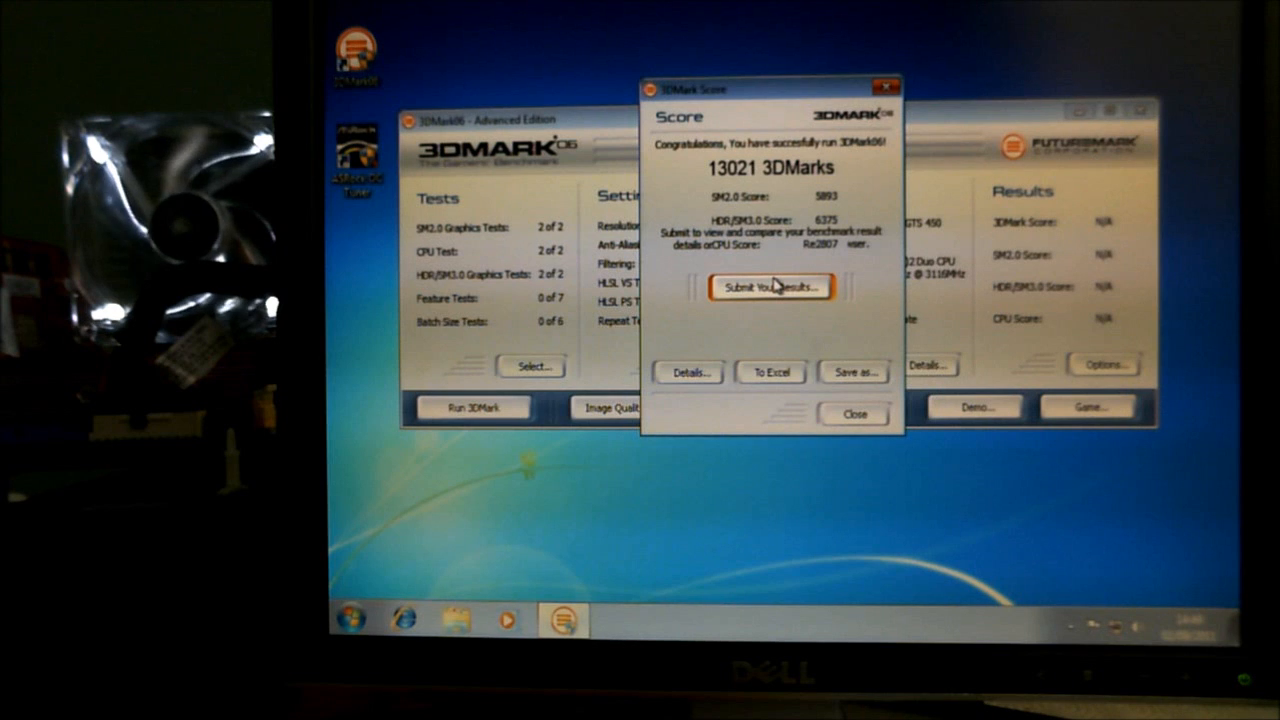